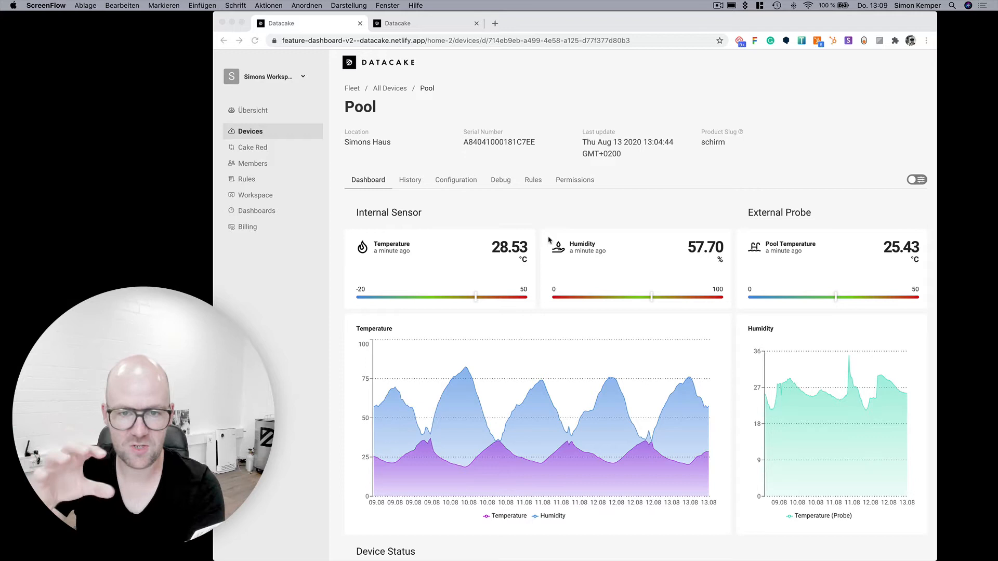
mouse_move(538, 346)
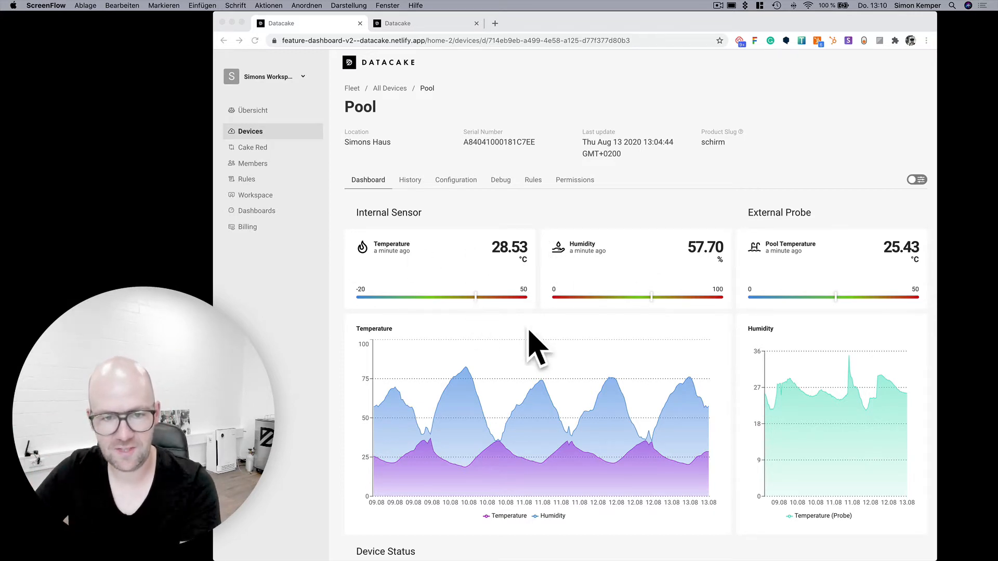
Scroll the Pool device's Downlinks list to see the interval and 5-minute downlinks
scroll("down", 3)
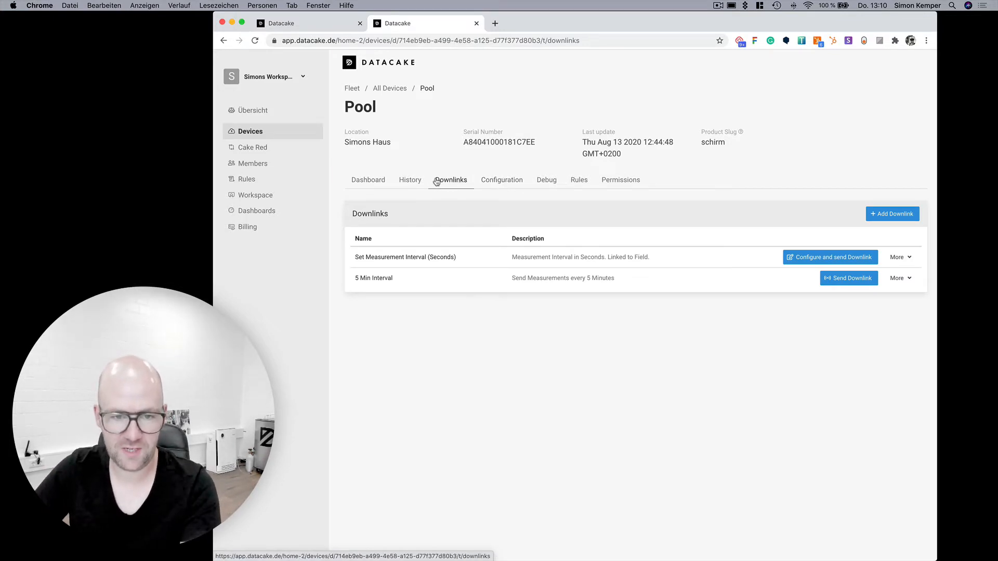
Inspect the new-downlink form's Fields used dropdown, then close the dialog
left_click(830, 257)
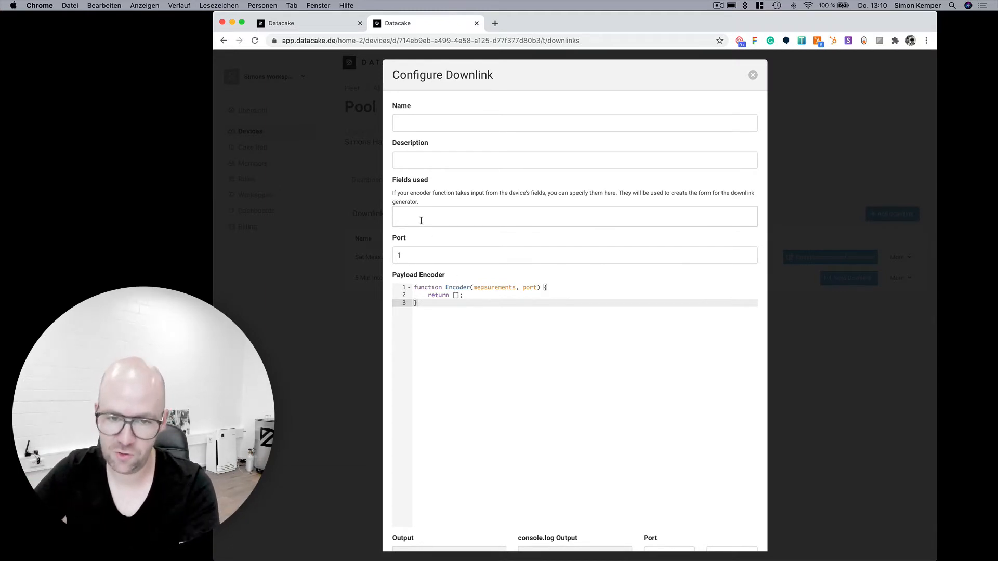
left_click(573, 216)
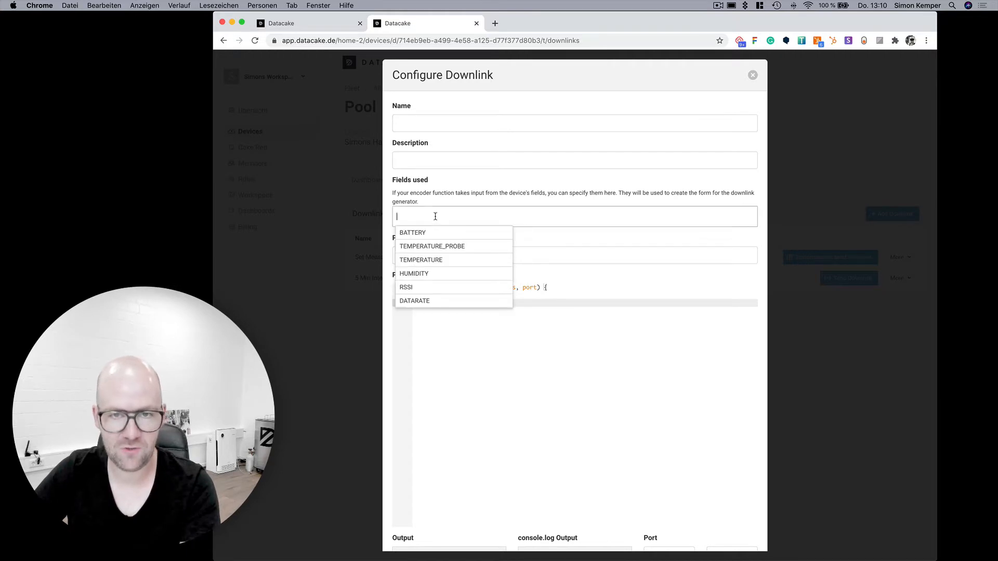
left_click(752, 75)
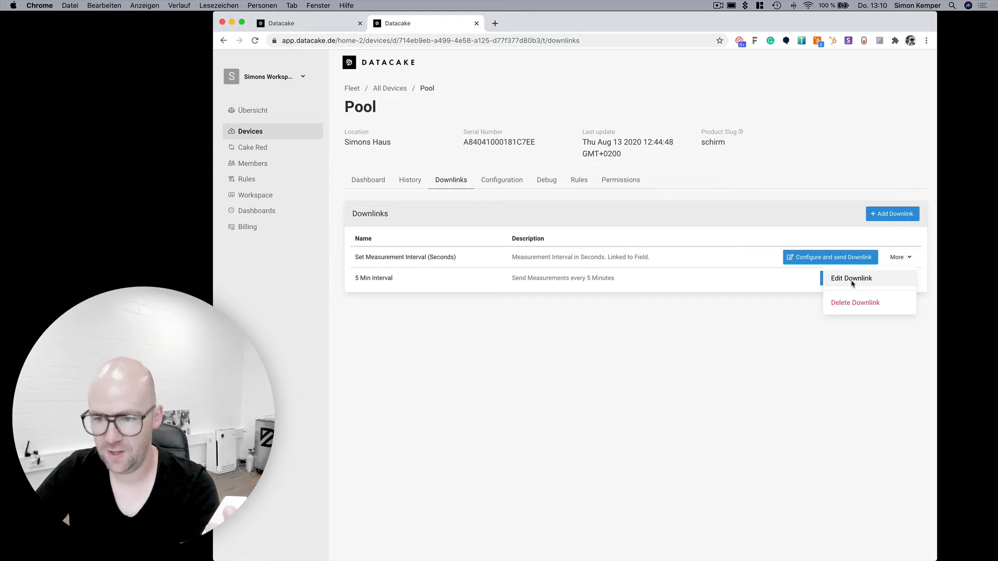
Open the interval downlink to view its CONFIG_SEND_INTERVAL field and encoder
left_click(851, 278)
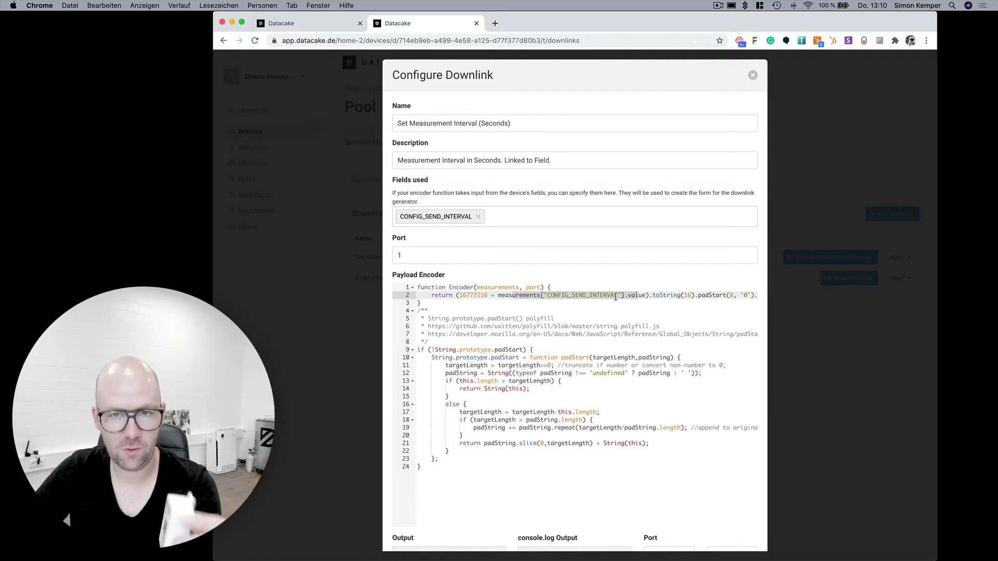
mouse_move(821, 83)
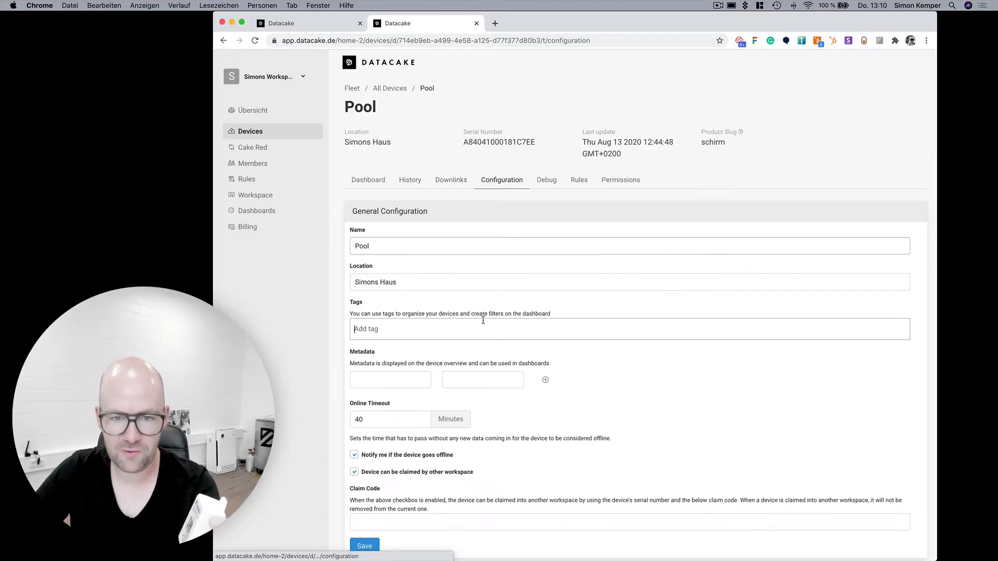
Set the Message Send Interval in Seconds field to 300, then return to Downlinks
scroll("down", 3)
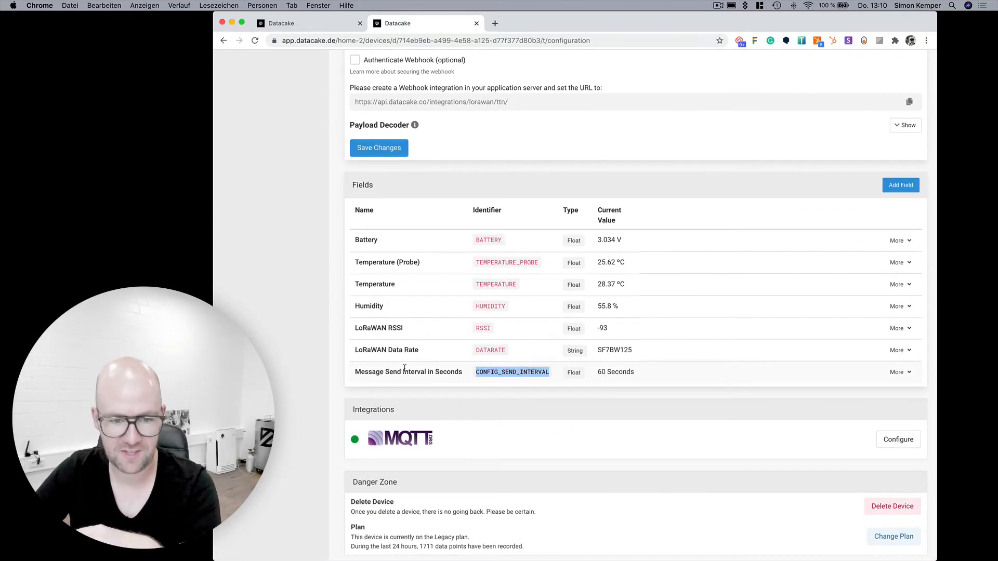
left_click(897, 371)
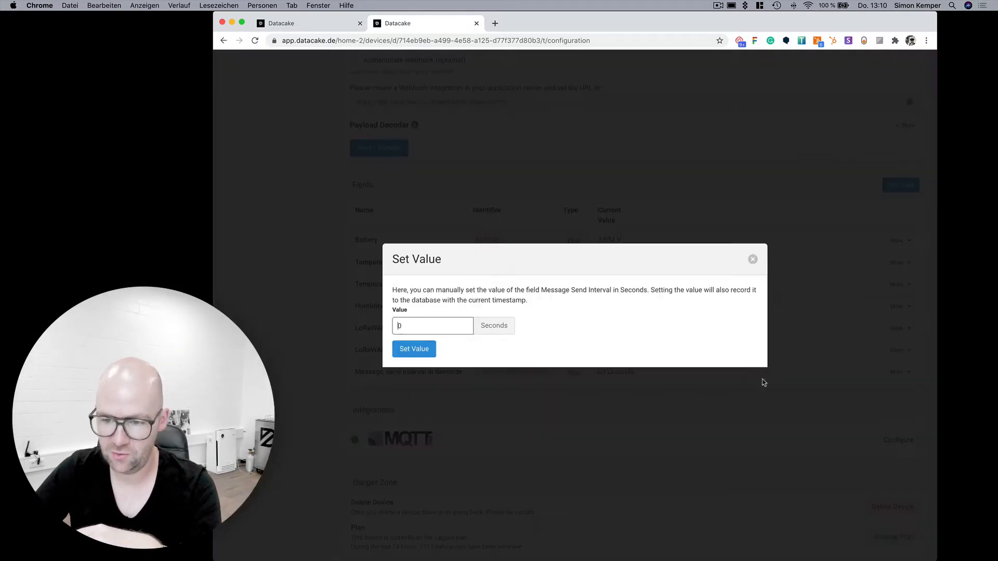
type("300")
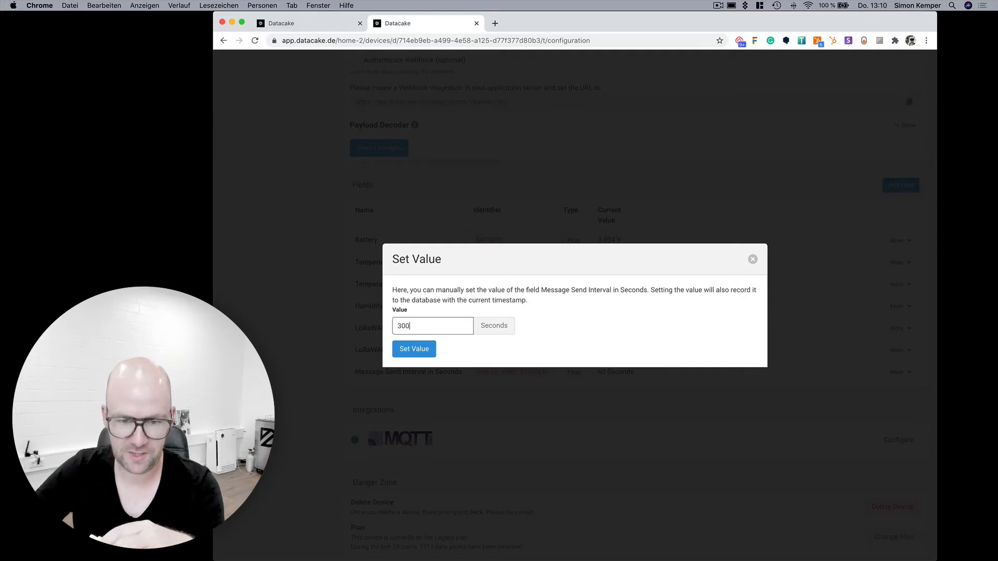
left_click(413, 349)
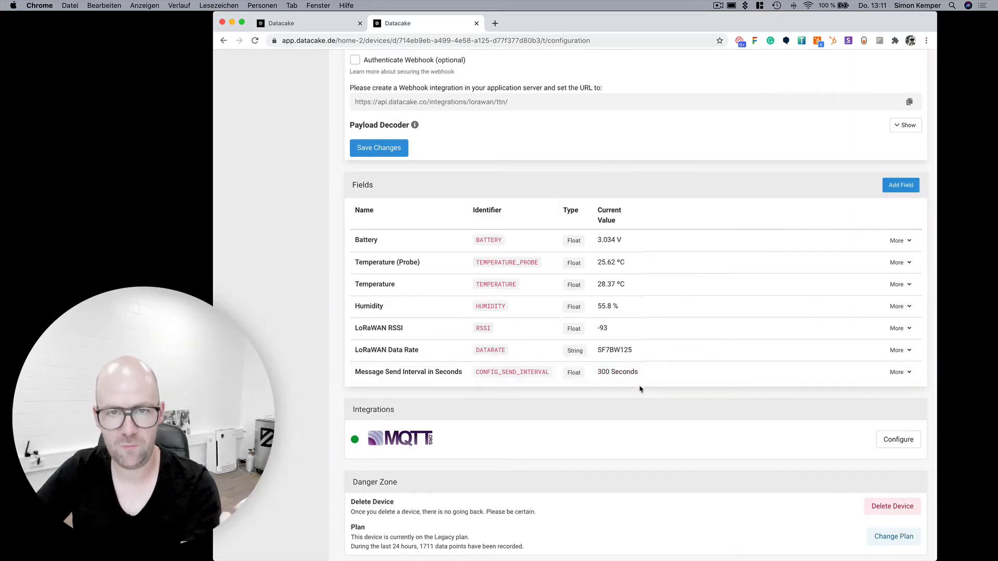
left_click(451, 180)
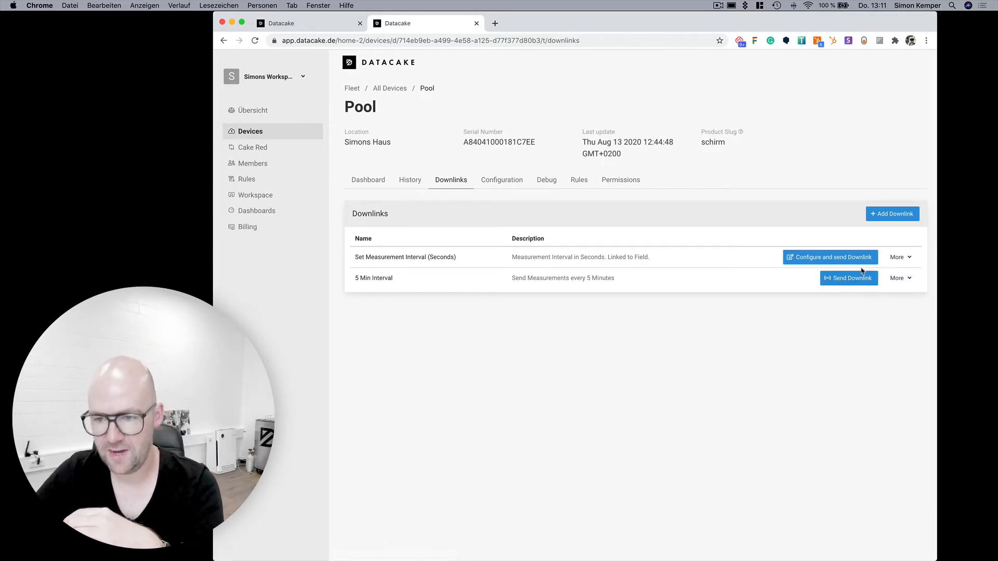
mouse_move(859, 262)
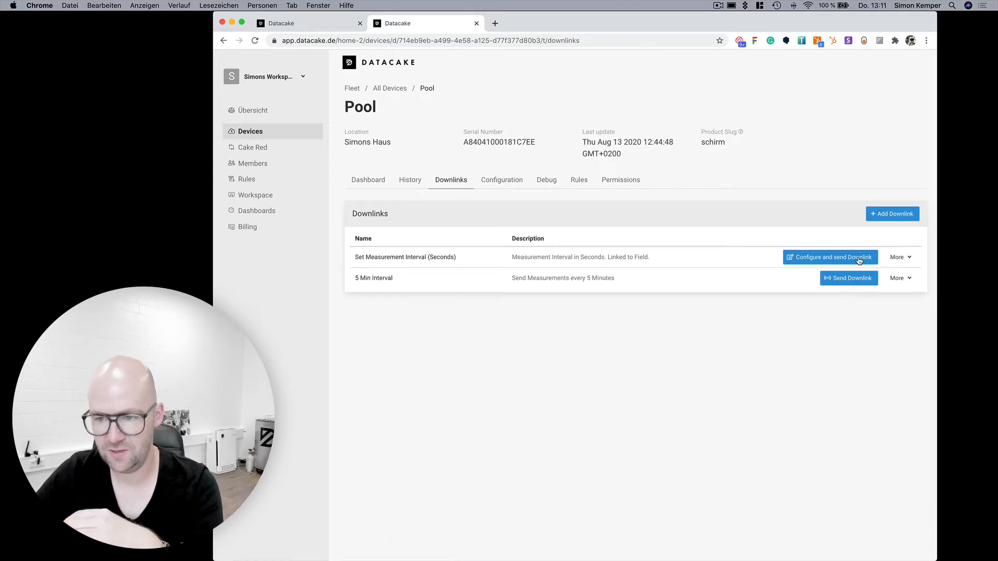
Send the Set Measurement Interval downlink with a 60-second value
left_click(830, 257)
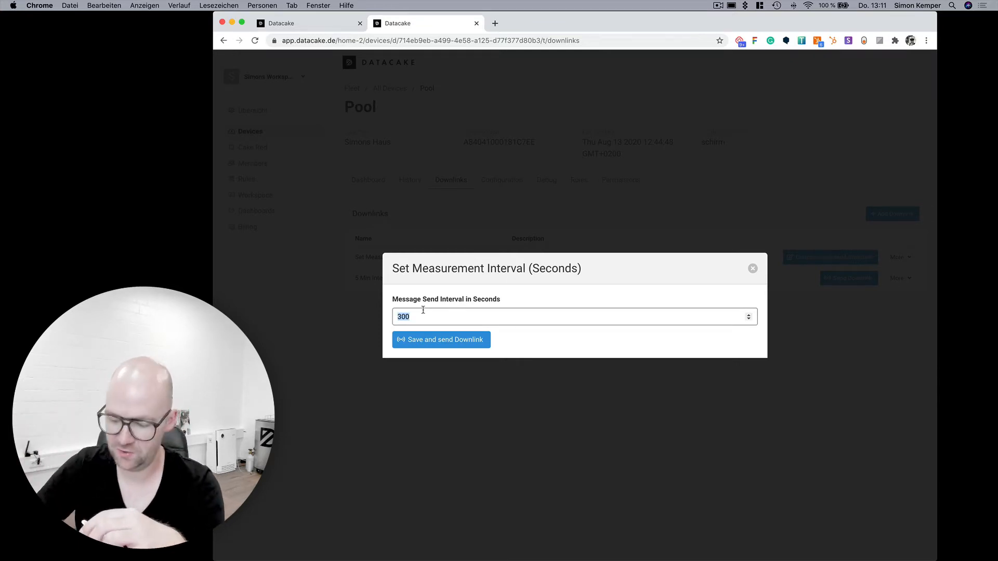
type("5")
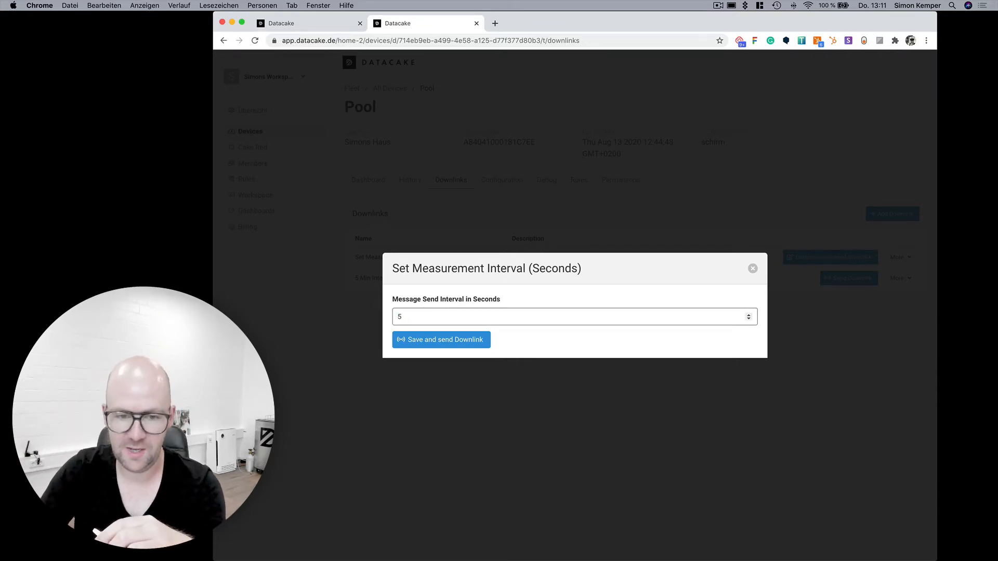
type("60")
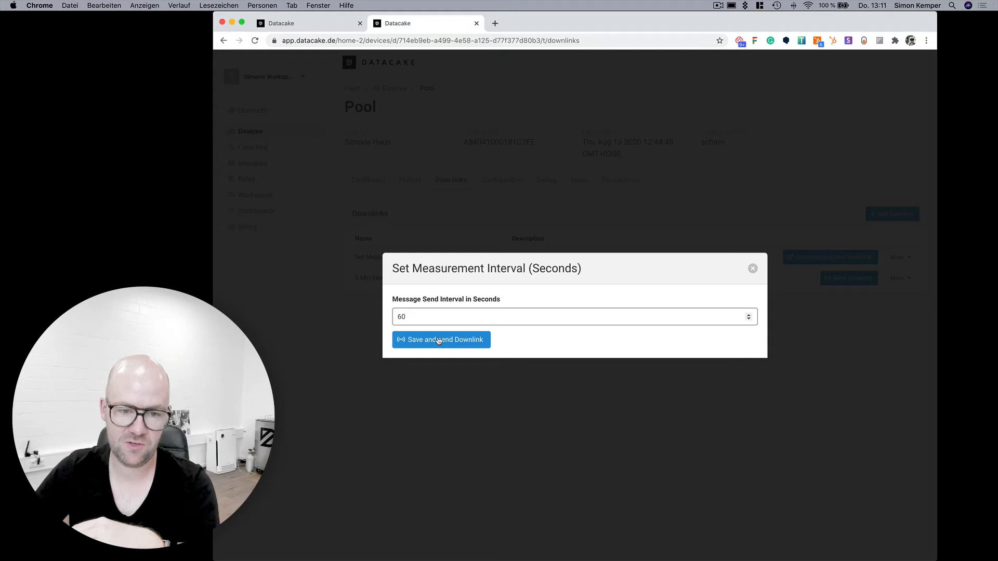
left_click(440, 339)
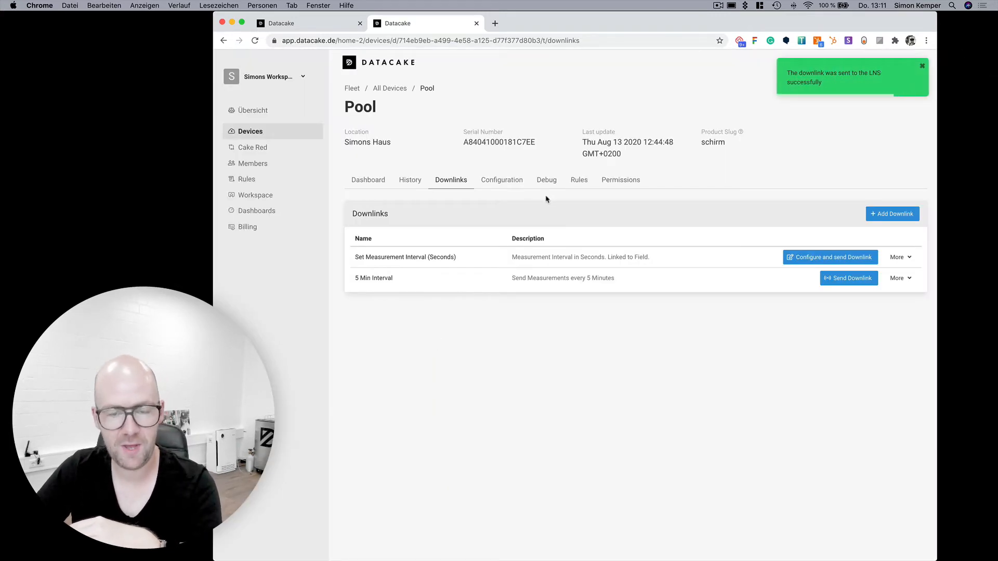
Check the sent payload in Debug, then view the send interval field reading 60 Seconds
left_click(546, 179)
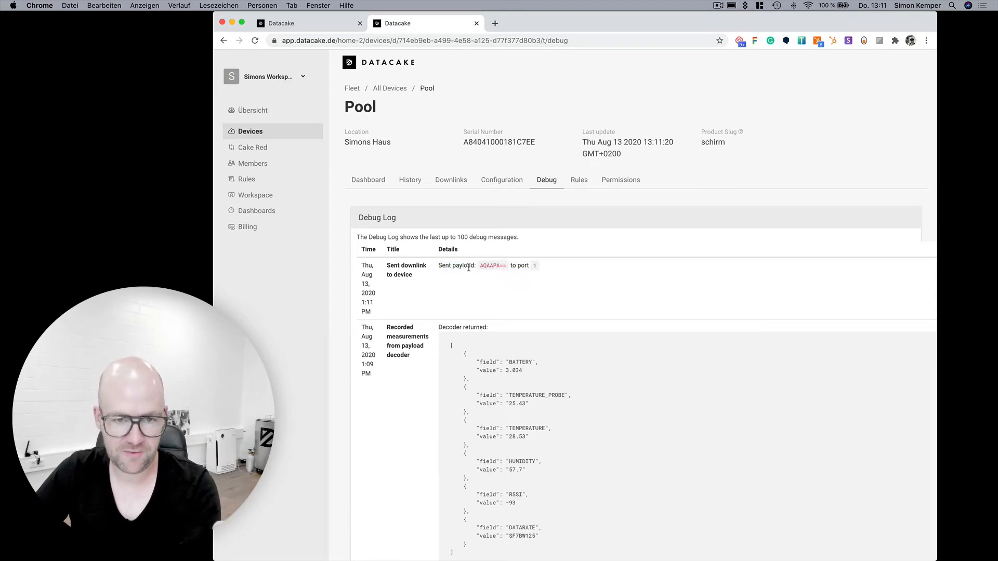
left_click(501, 179)
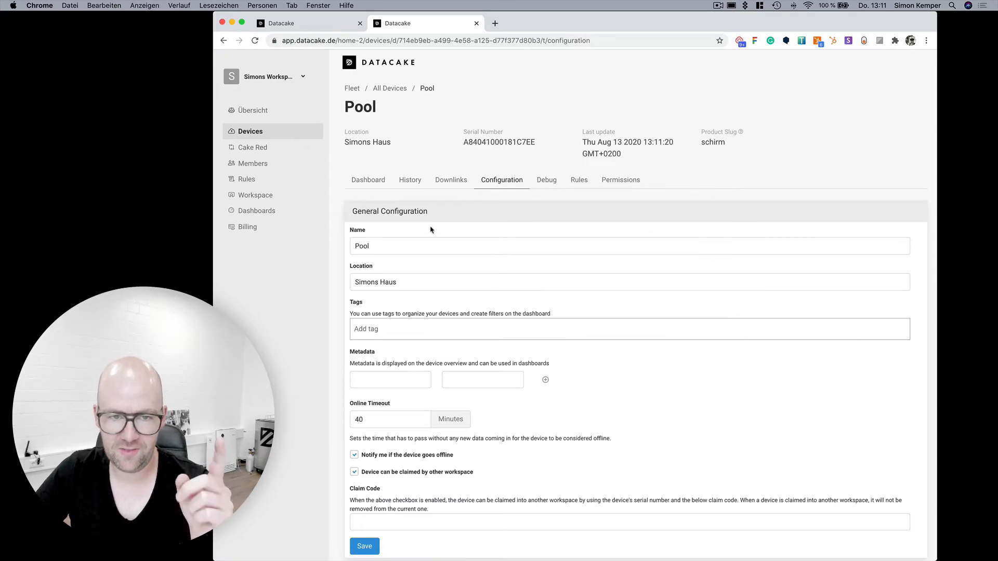
left_click(392, 270)
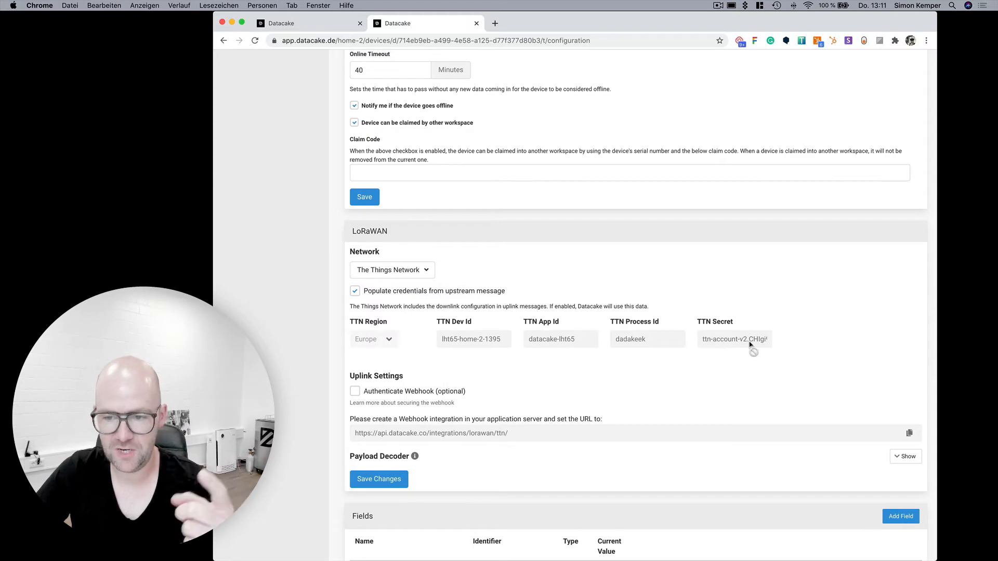
mouse_move(658, 337)
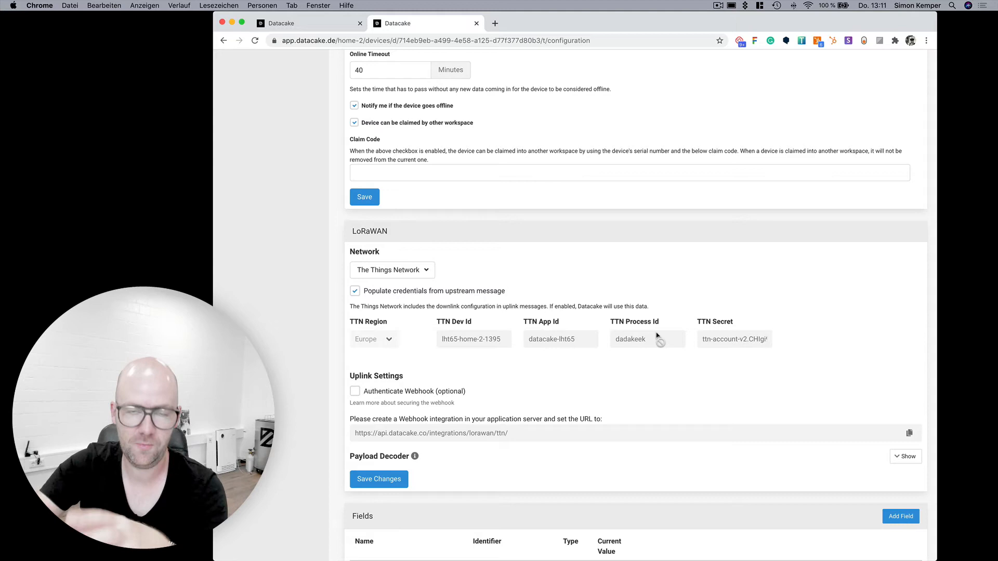
mouse_move(476, 350)
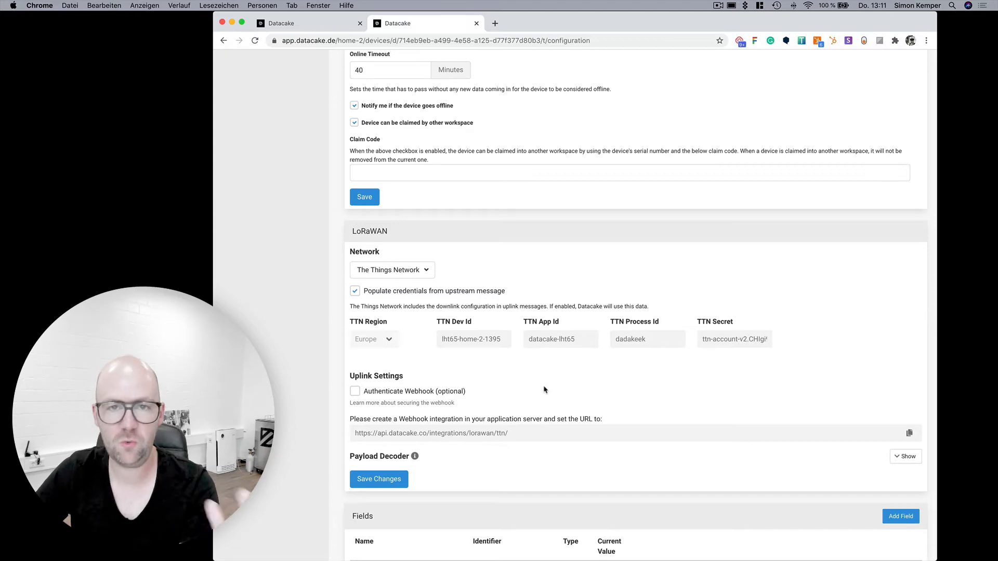
scroll("down", 3)
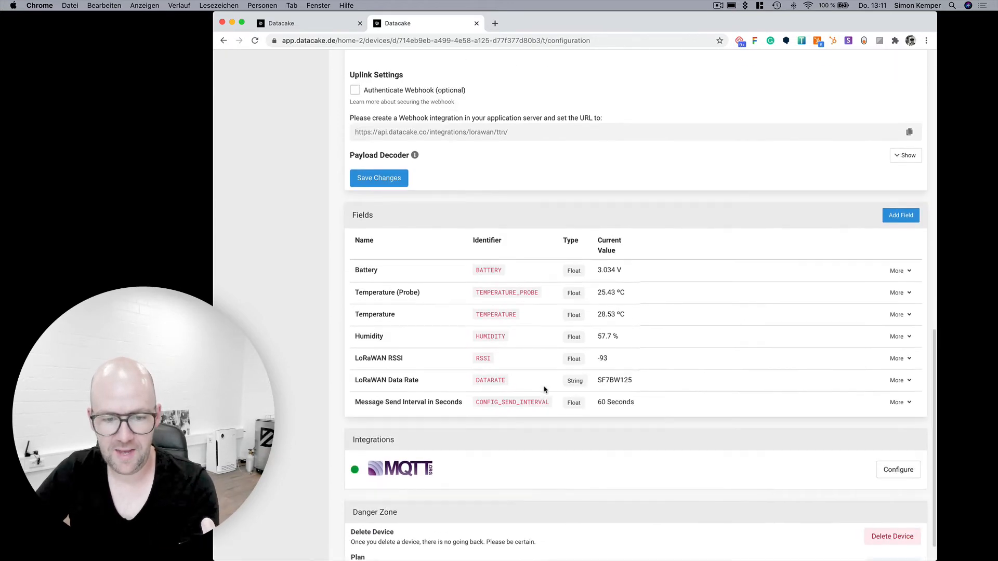
Review the 5 Min Interval downlink encoder and close it
left_click(451, 180)
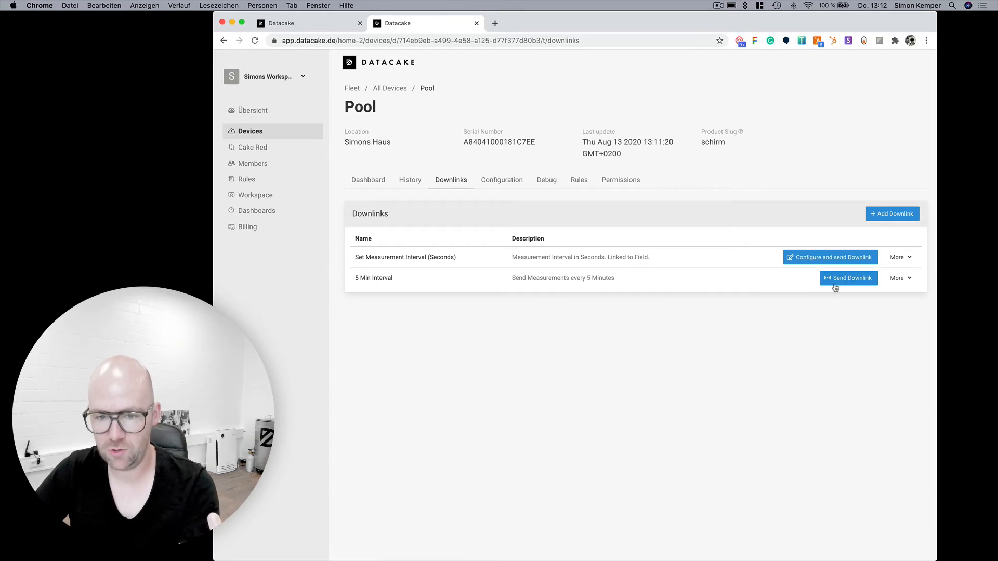
mouse_move(870, 267)
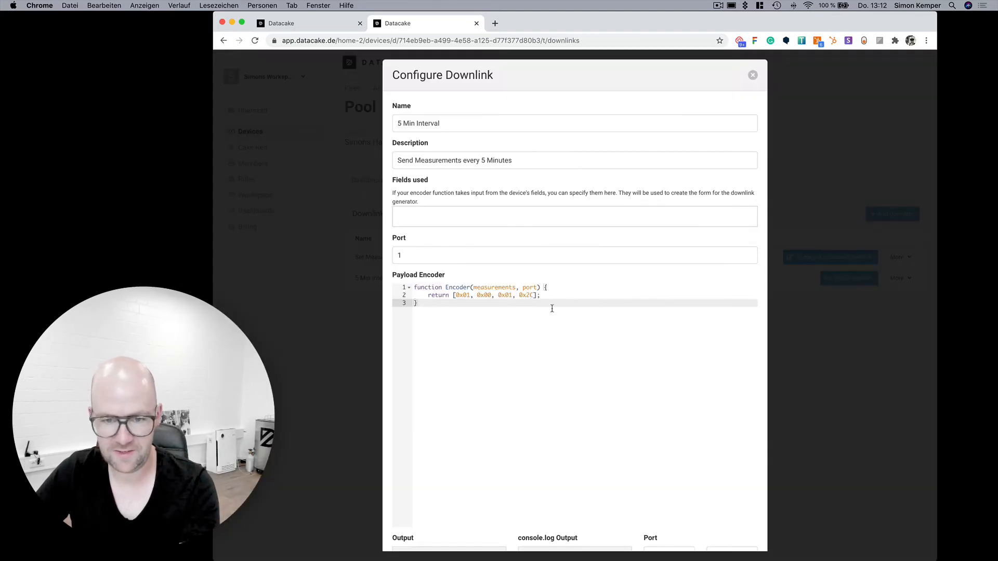
left_click(752, 75)
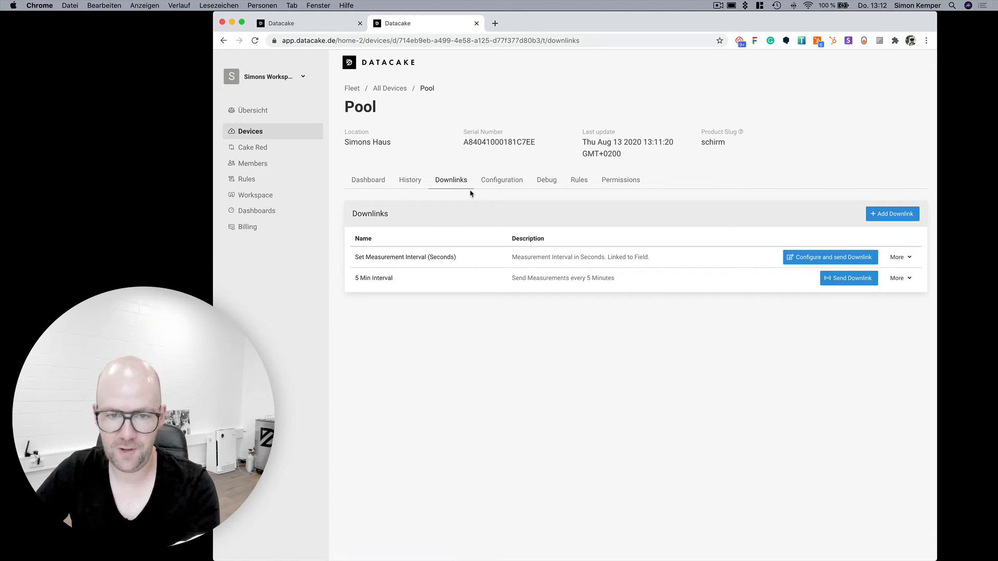
mouse_move(420, 60)
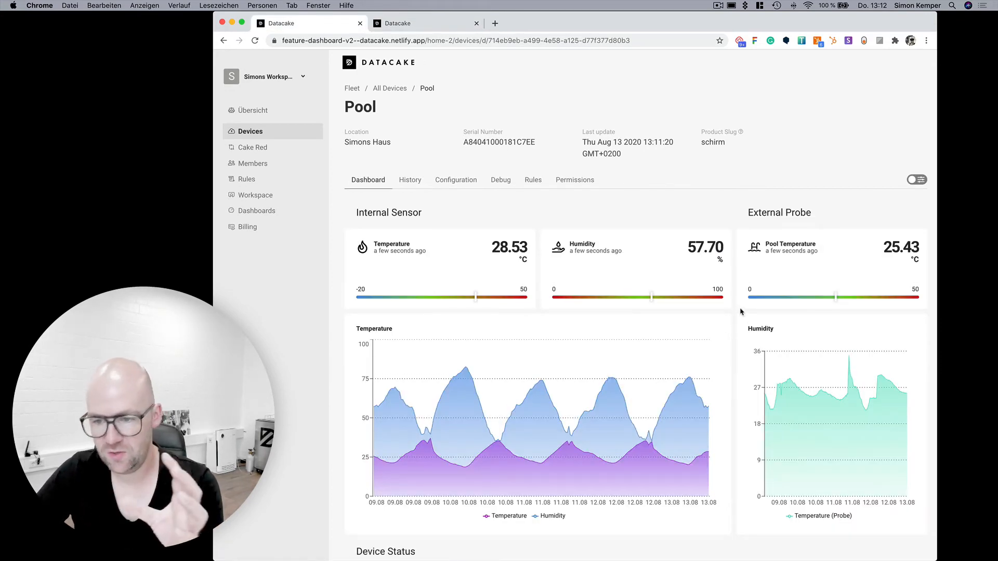
View the Pool dashboard's internal sensor, probe temperature and humidity charts
scroll("down", 3)
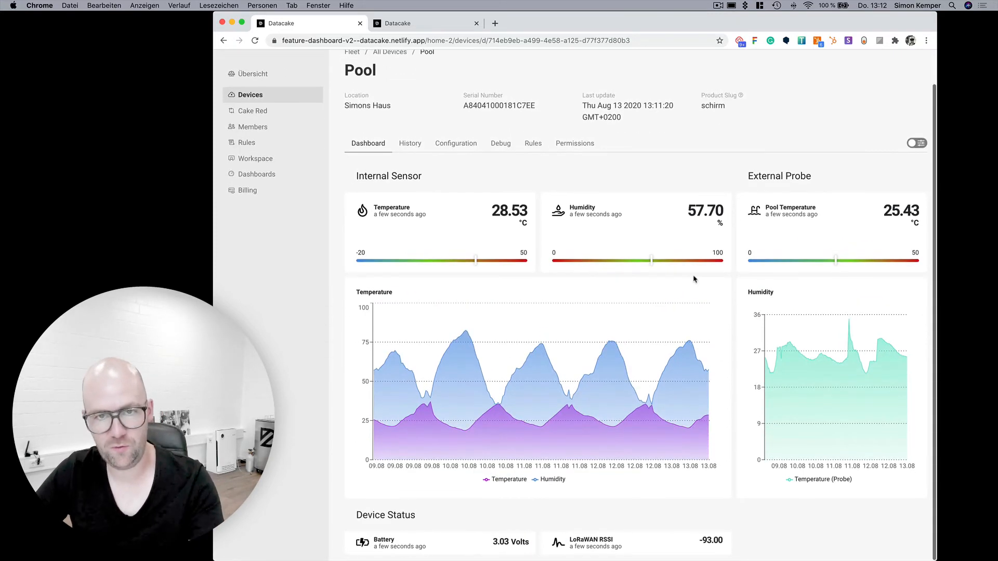
left_click(916, 143)
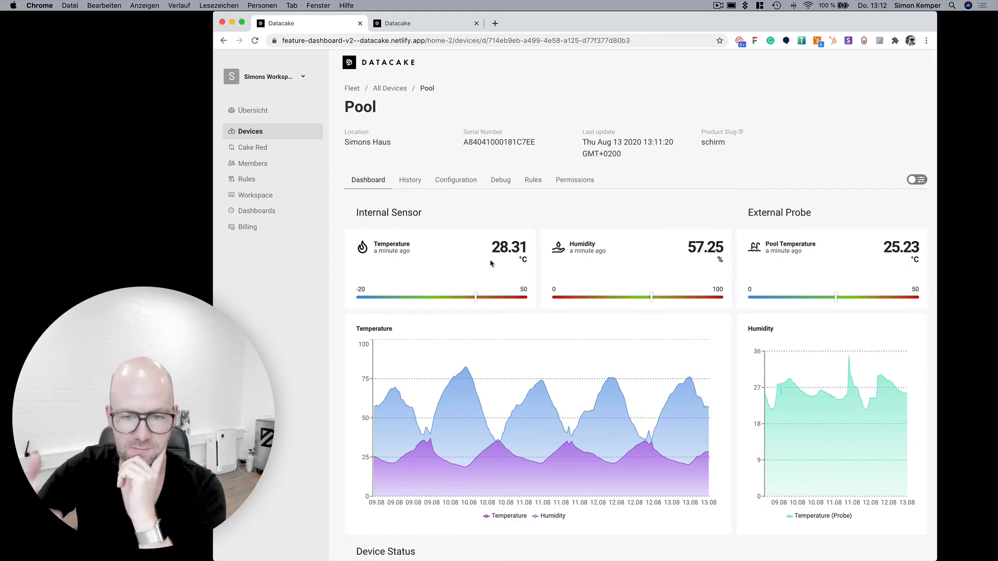
Add a Slider widget bound to Message Send Interval in Seconds in dashboard edit mode
left_click(854, 180)
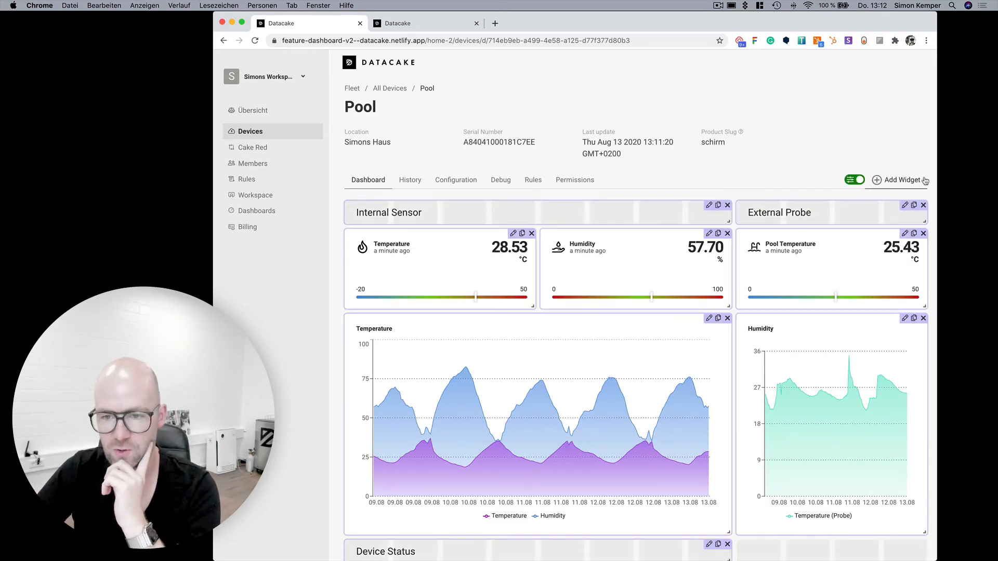
left_click(902, 181)
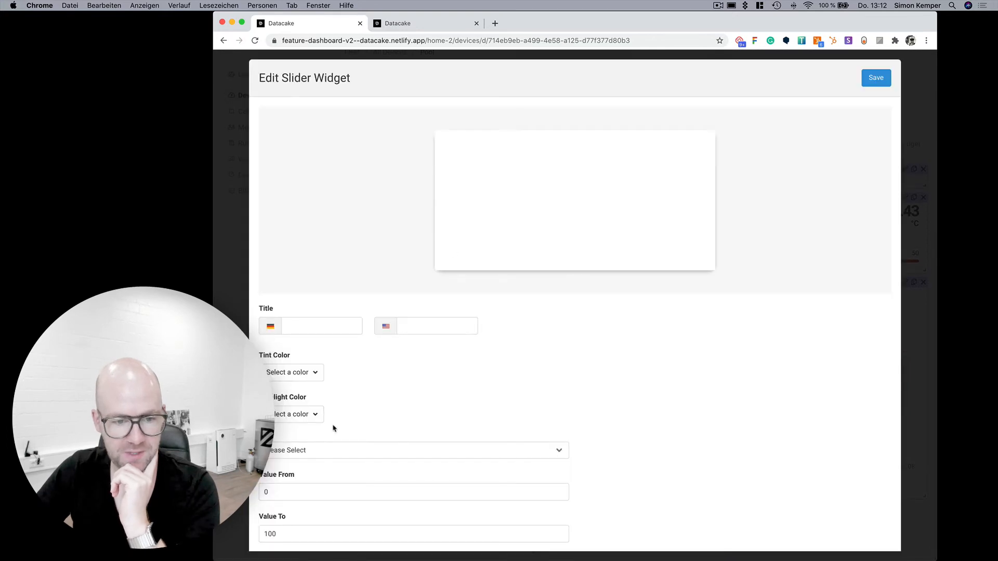
left_click(412, 450)
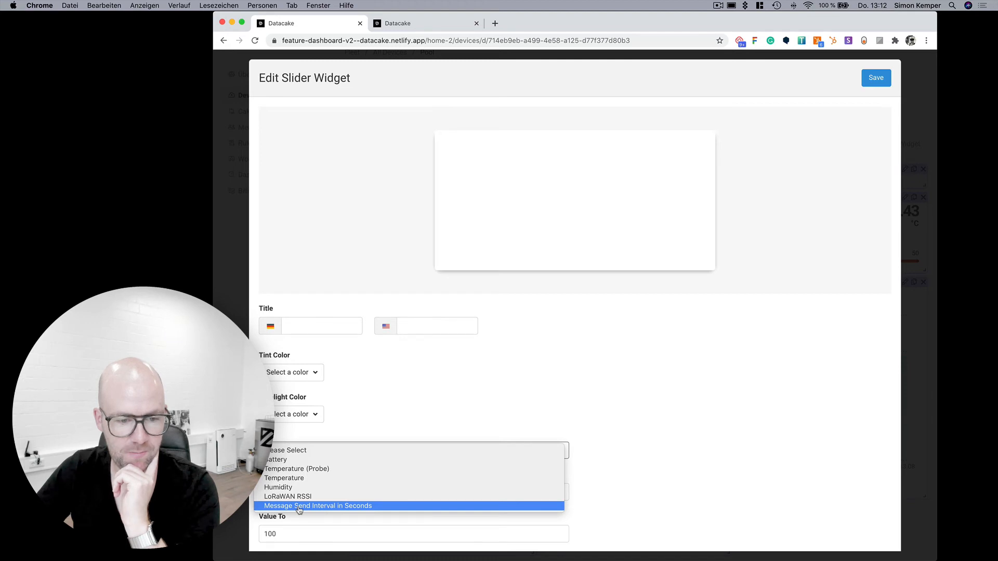
left_click(318, 506)
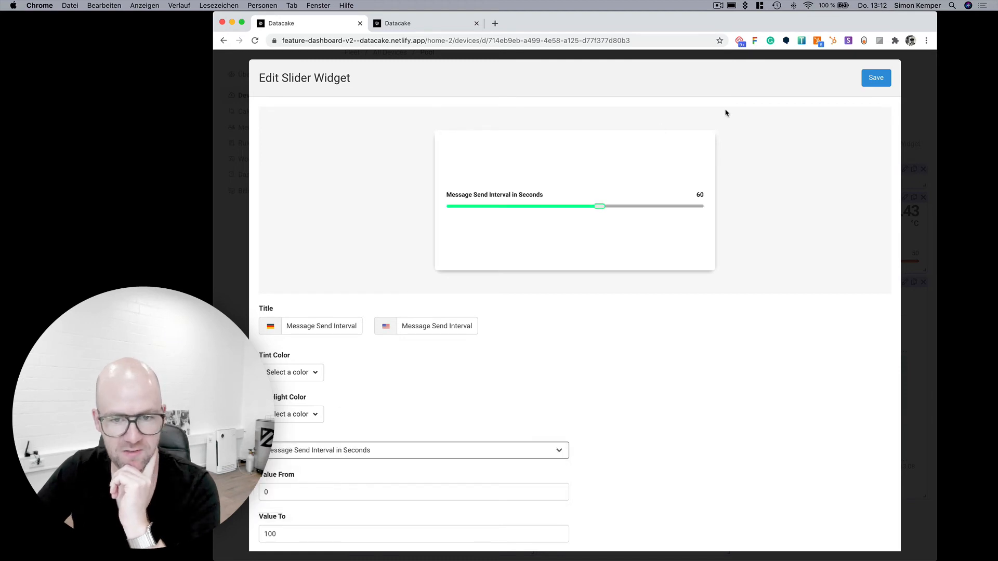
left_click(876, 77)
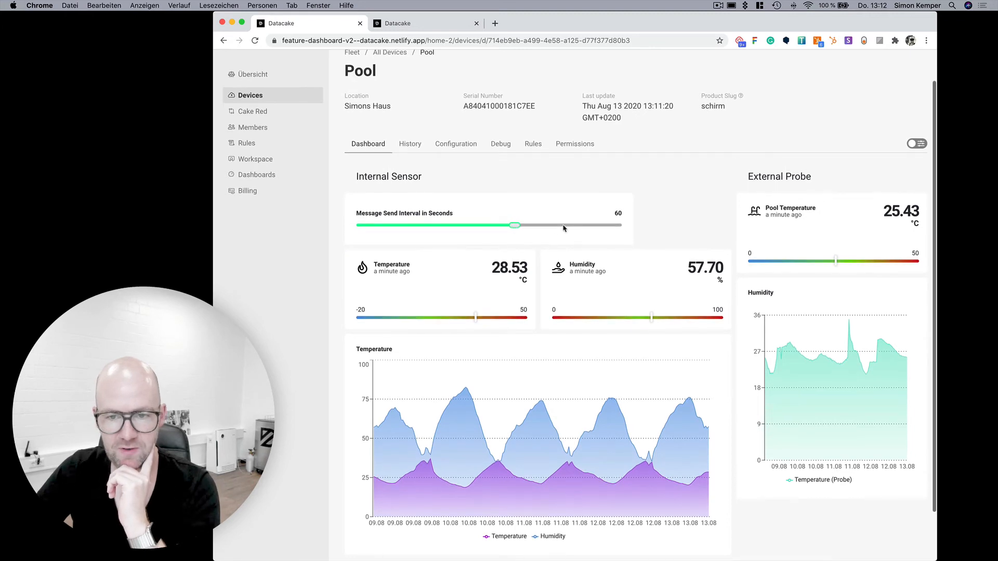
Slide the send interval to 87 and open the downlink form prefilled with 87 seconds
left_click_drag(514, 225, 583, 227)
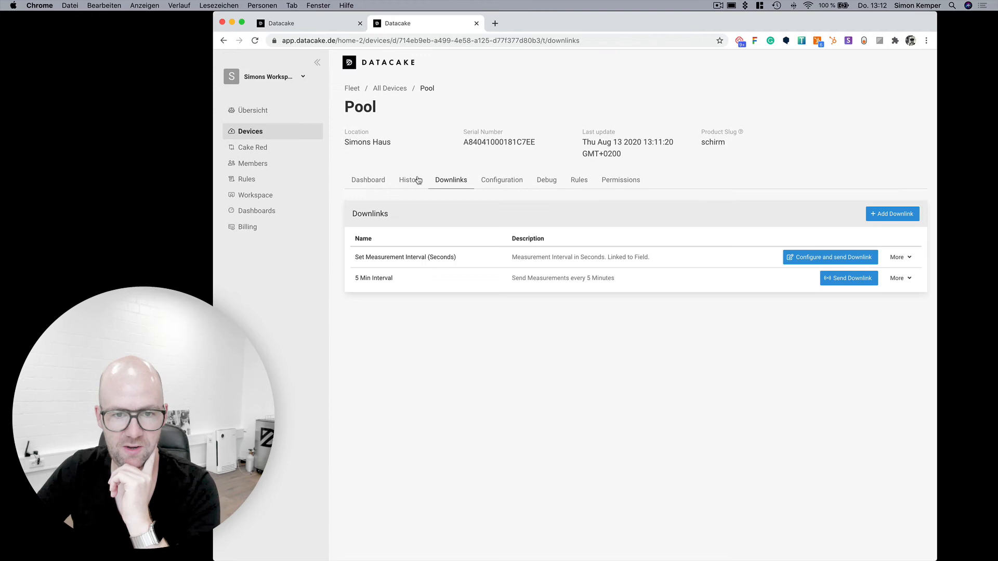
left_click(502, 179)
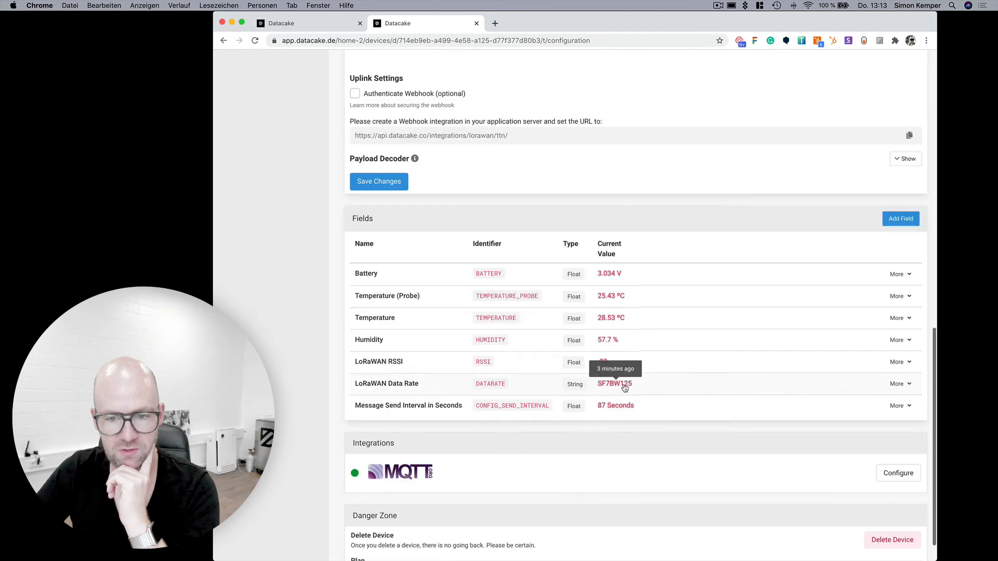
scroll("up", 3)
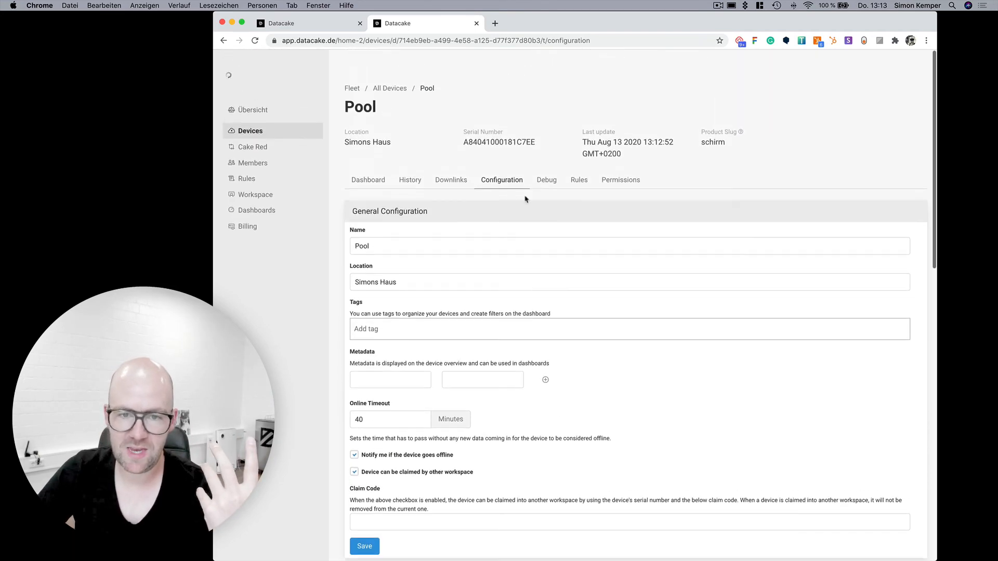
left_click(451, 179)
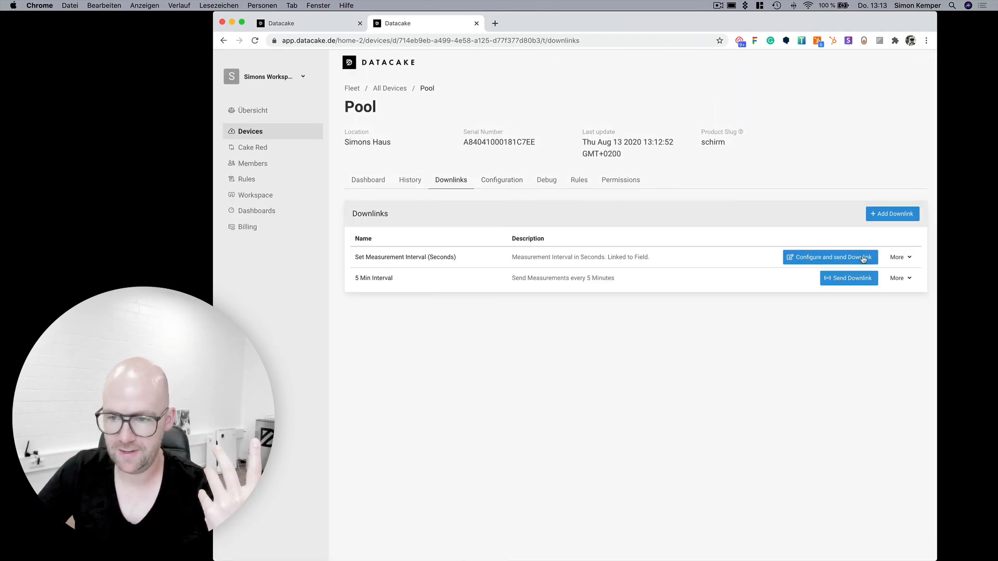
left_click(830, 257)
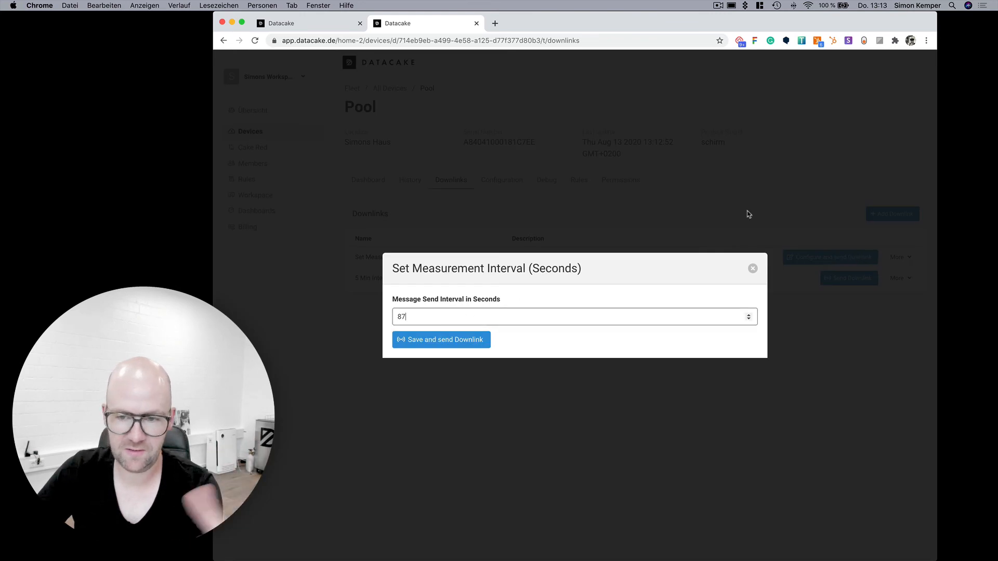
On the Pool dashboard, slide the send interval to 42 then 81 seconds, toggle edit mode, and return to Downlinks
left_click(440, 339)
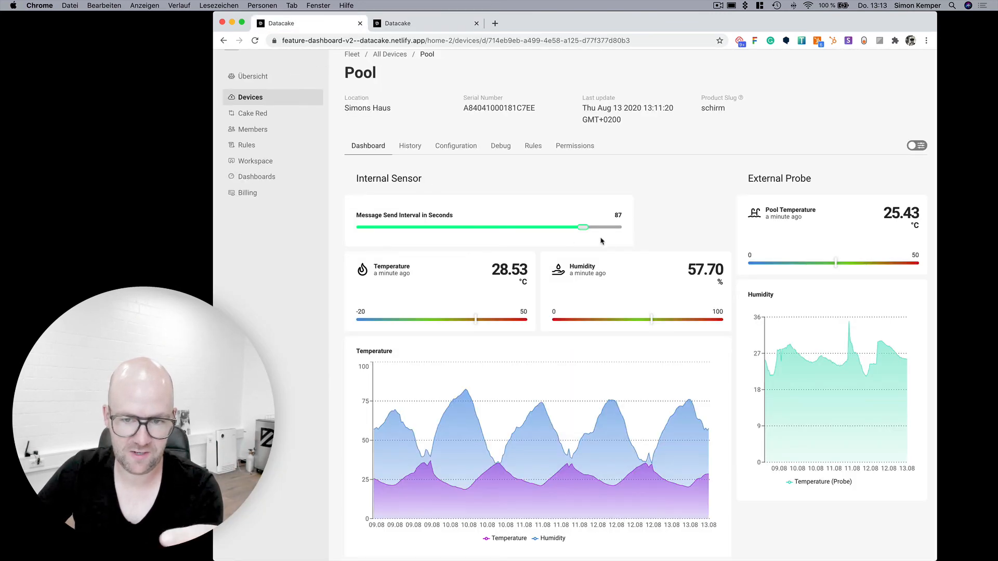
left_click_drag(582, 227, 467, 227)
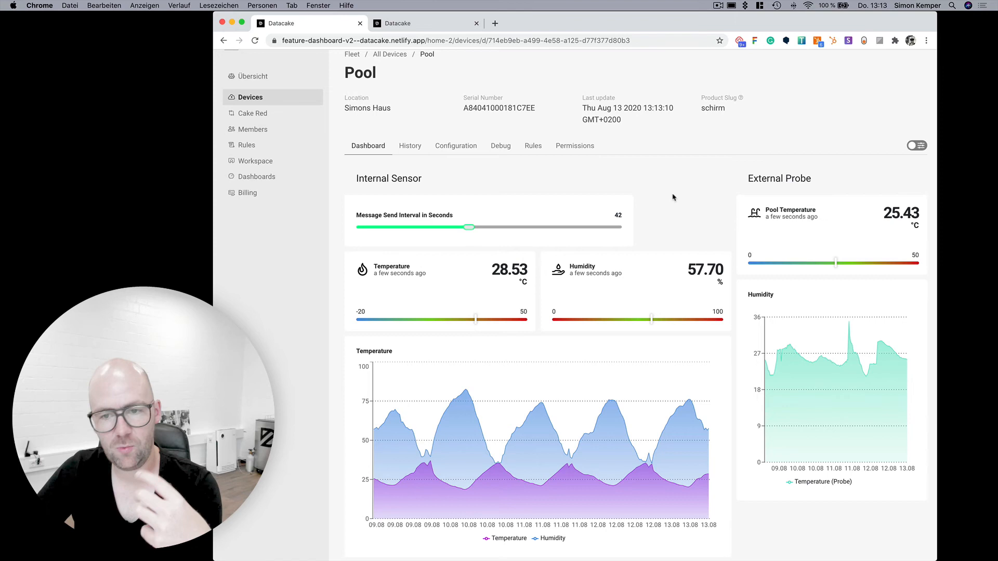
mouse_move(445, 233)
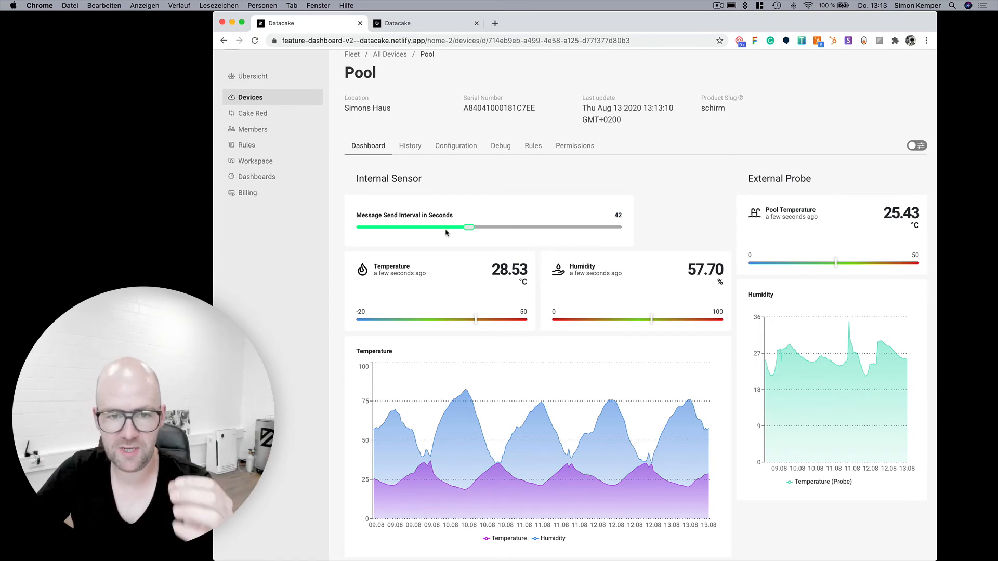
left_click_drag(468, 228, 566, 227)
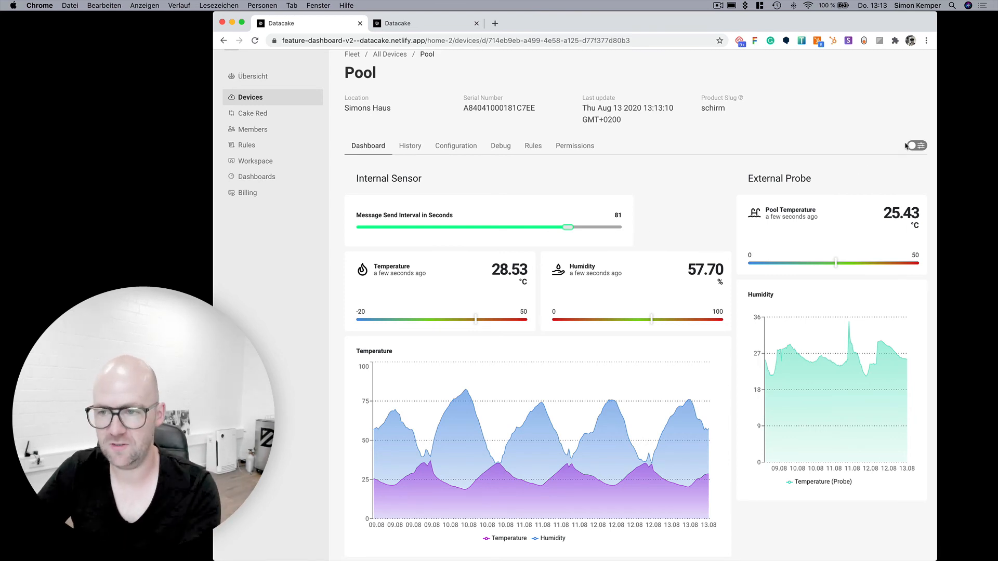
left_click(915, 146)
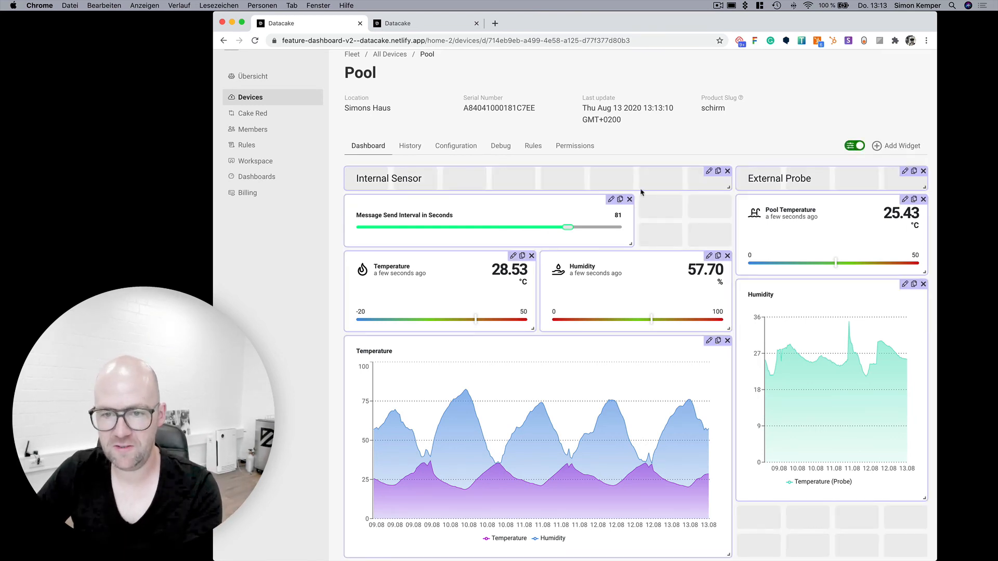
left_click(854, 145)
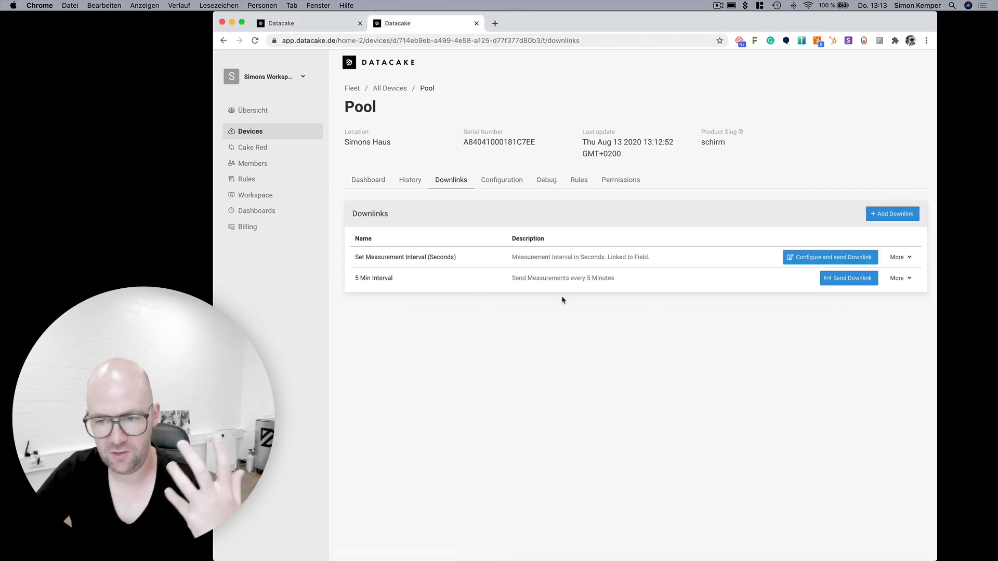
mouse_move(650, 297)
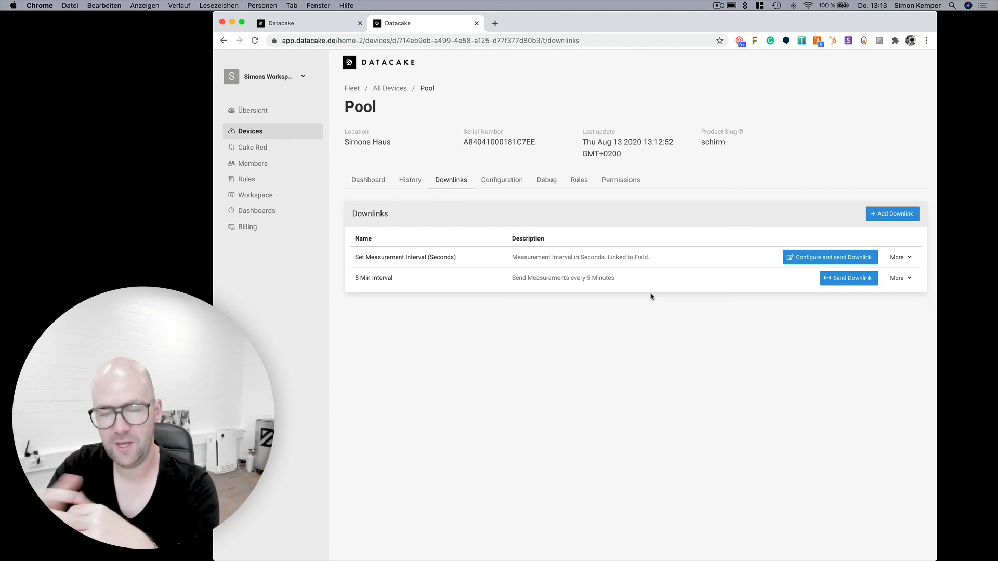
mouse_move(647, 304)
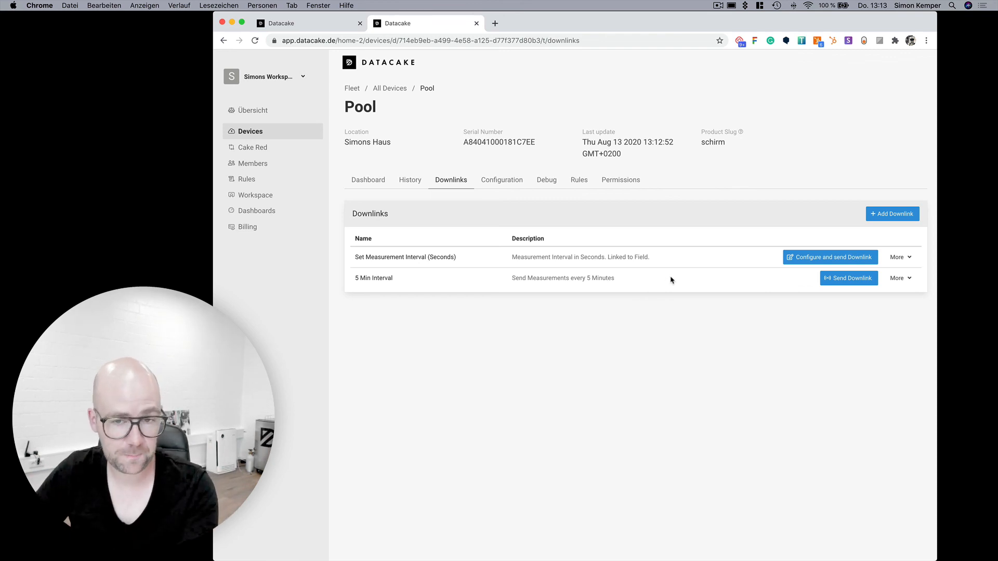
mouse_move(660, 279)
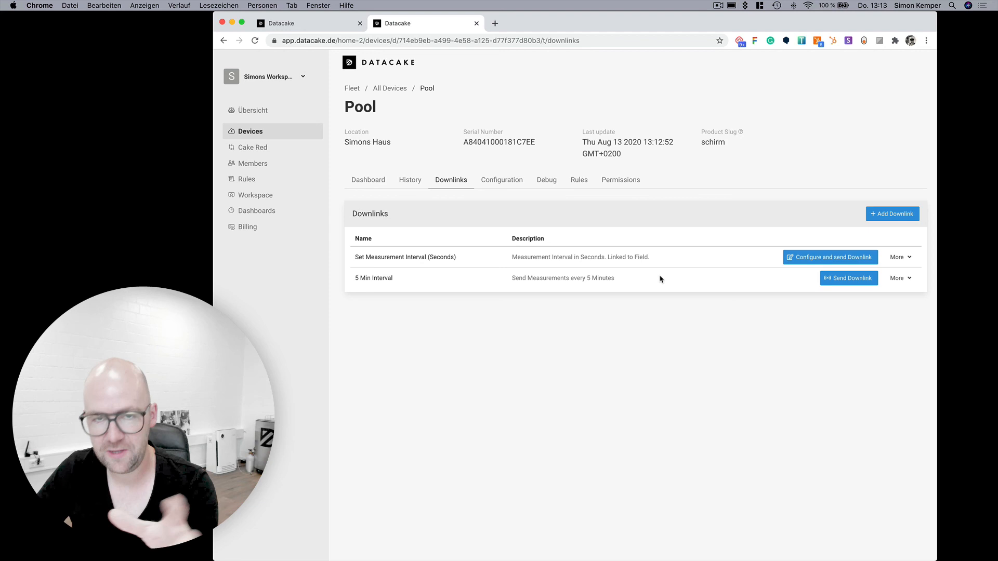